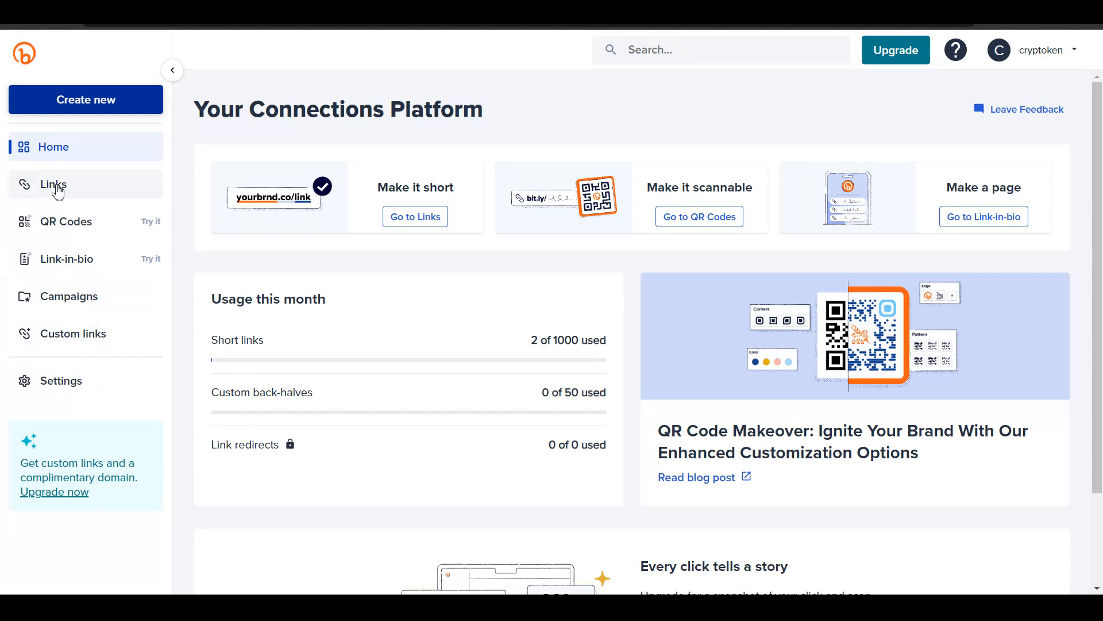
- Start a new QR code from the QR Codes section of the sidebar
{"action": "left_click", "coordinate": [65, 221]}
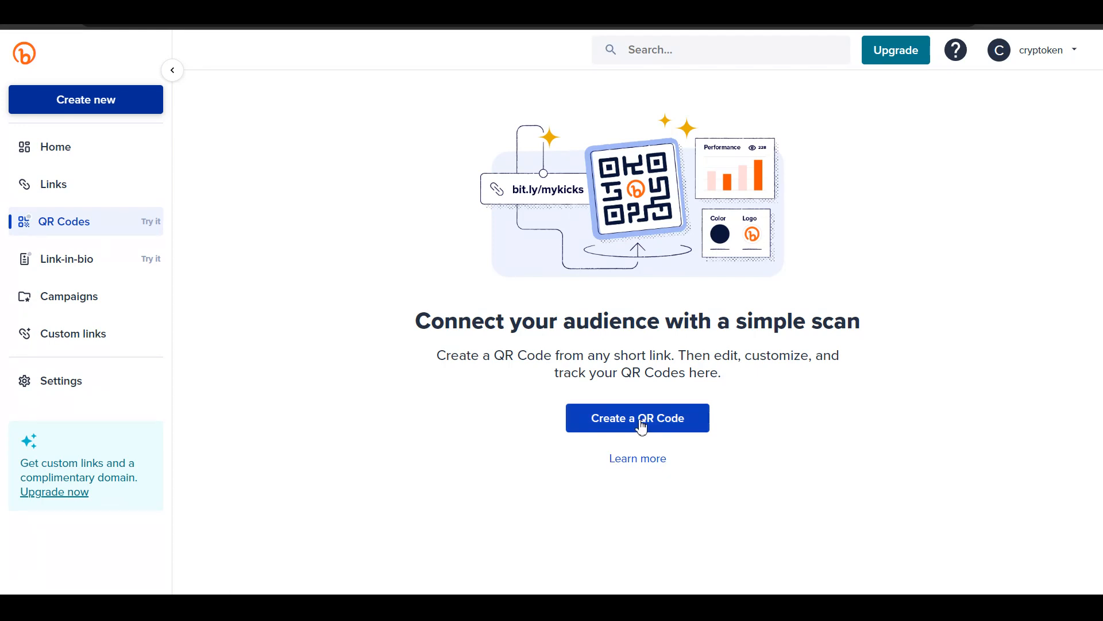
{"action": "left_click", "coordinate": [637, 417]}
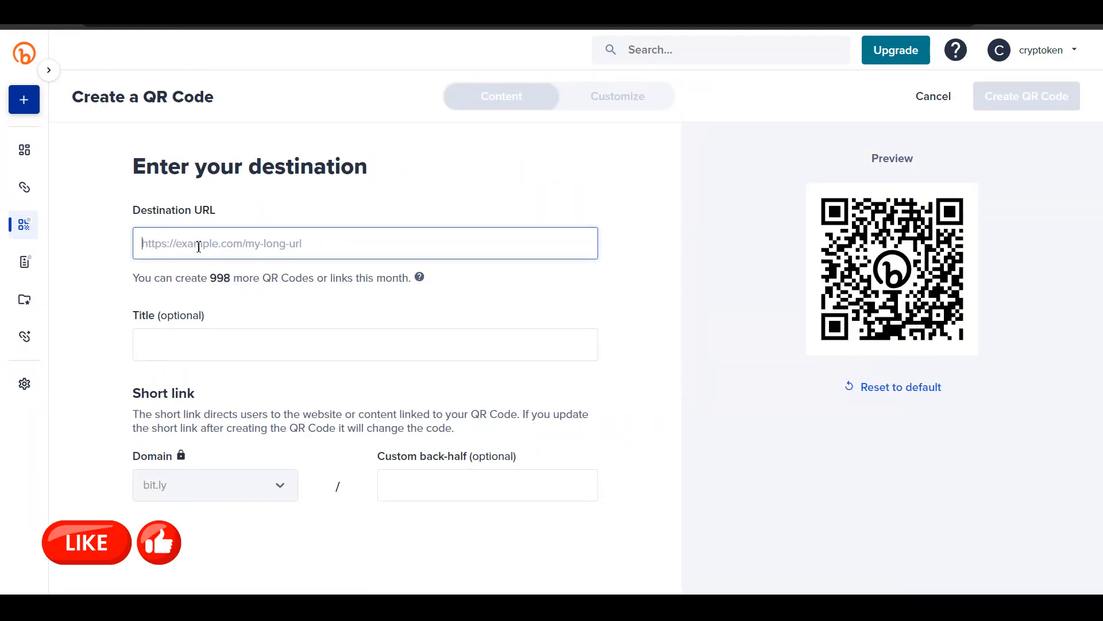
{"action": "mouse_move", "coordinate": [313, 327]}
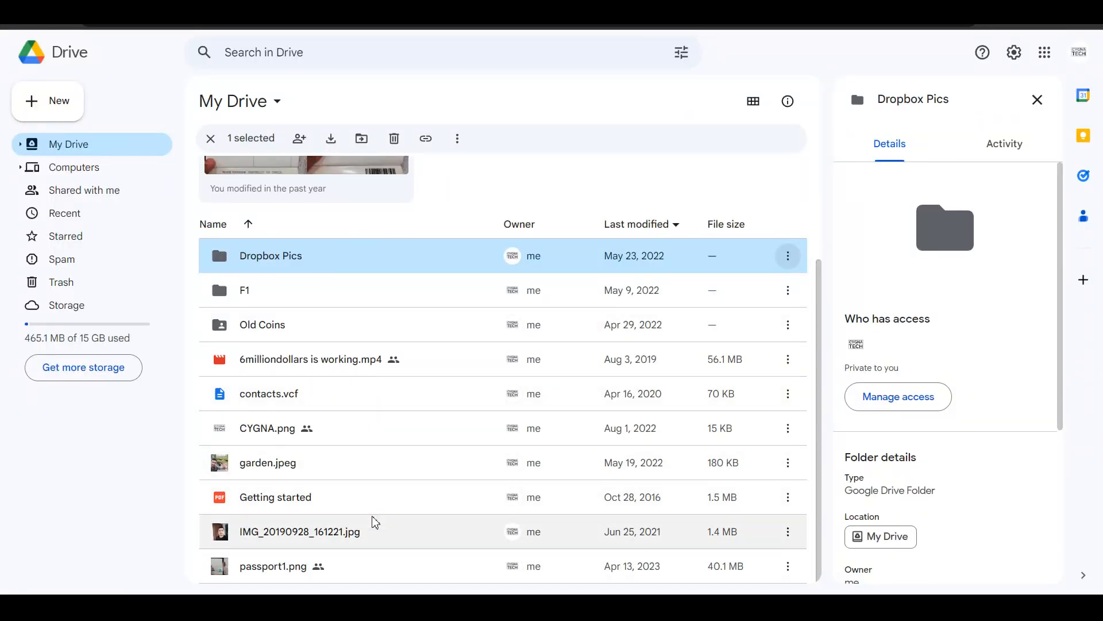
- Bring up the action menu for the Dropbox Pics folder in Google Drive
{"action": "left_click", "coordinate": [787, 255]}
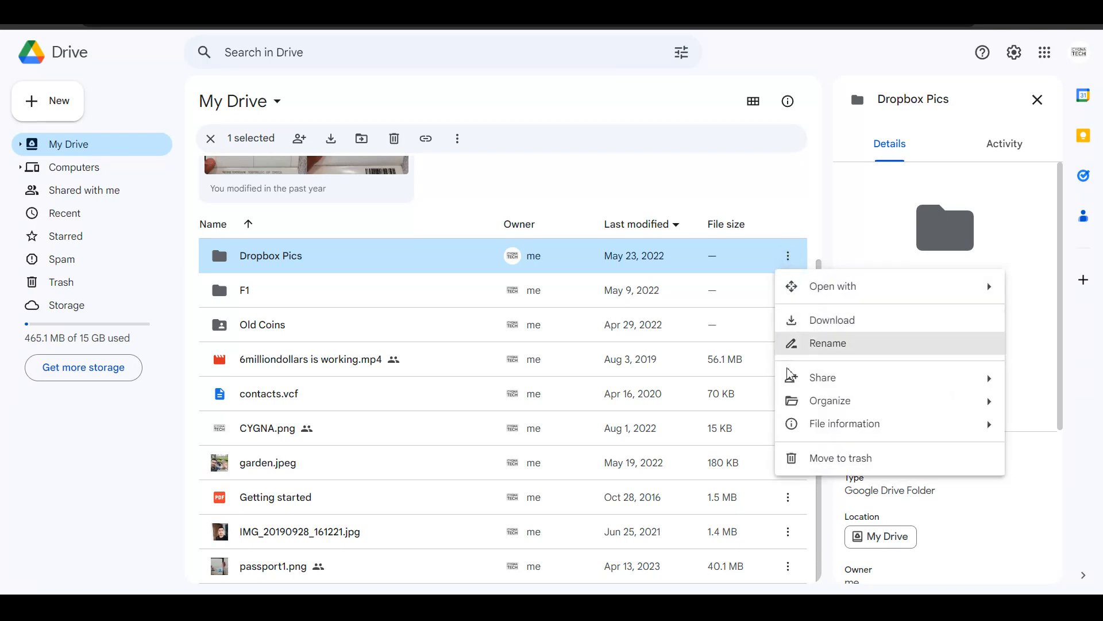
{"action": "mouse_move", "coordinate": [820, 377]}
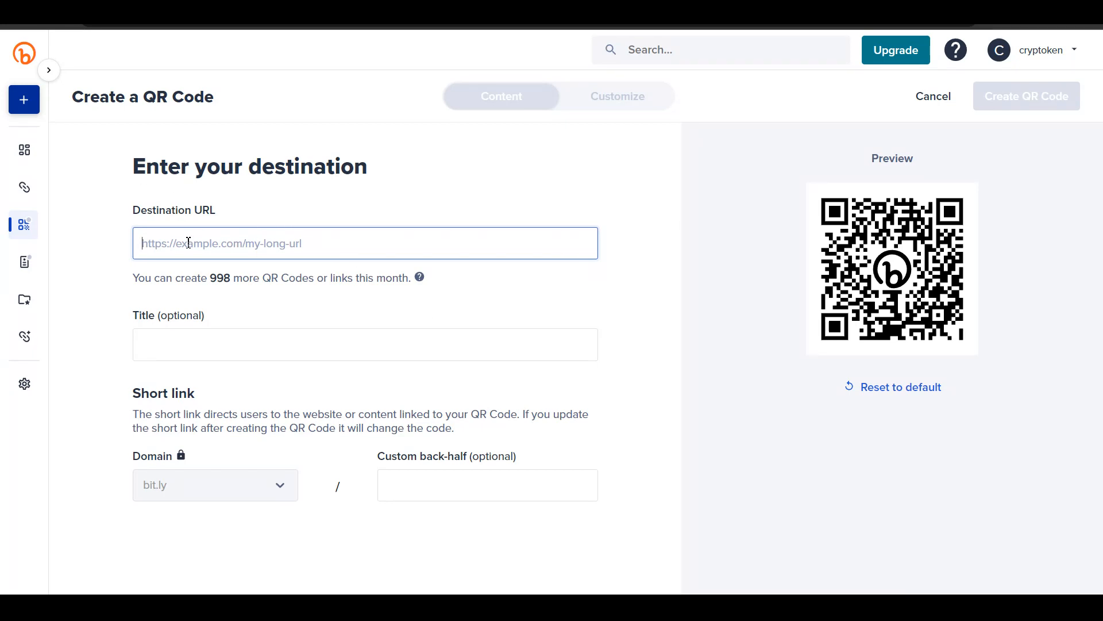
- Set the destination to the Google Drive folder link and create the QR code
{"action": "type", "text": "https://drive.google.com/drive/folders/1X7Y2NAn4UflK71C3p0UBqblSsF5l2Kkg?usp=drive_link"}
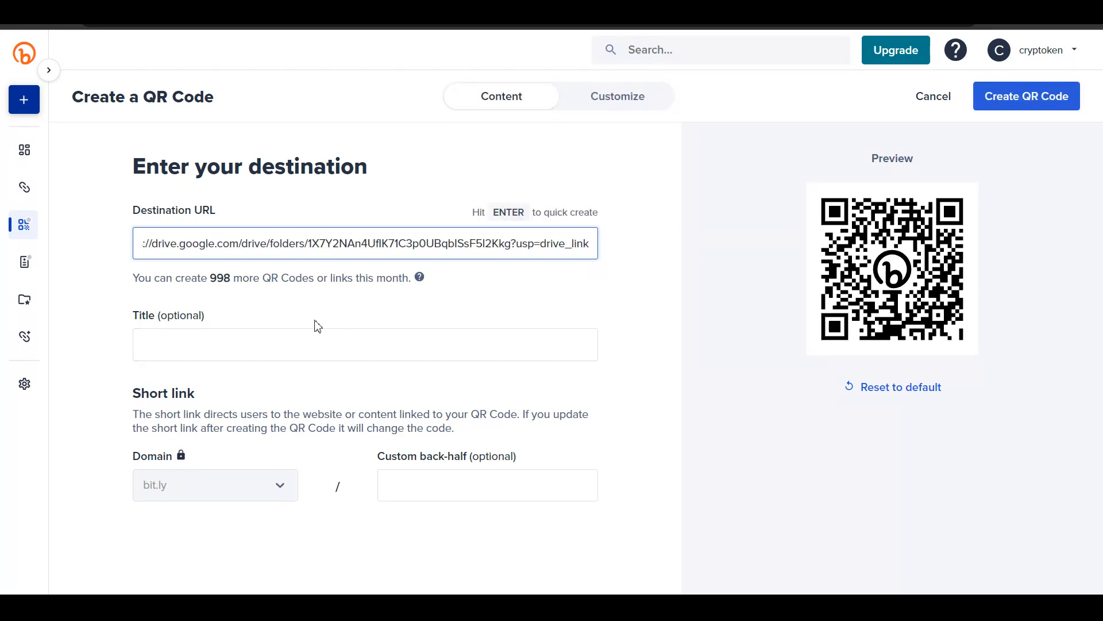
{"action": "mouse_move", "coordinate": [186, 322]}
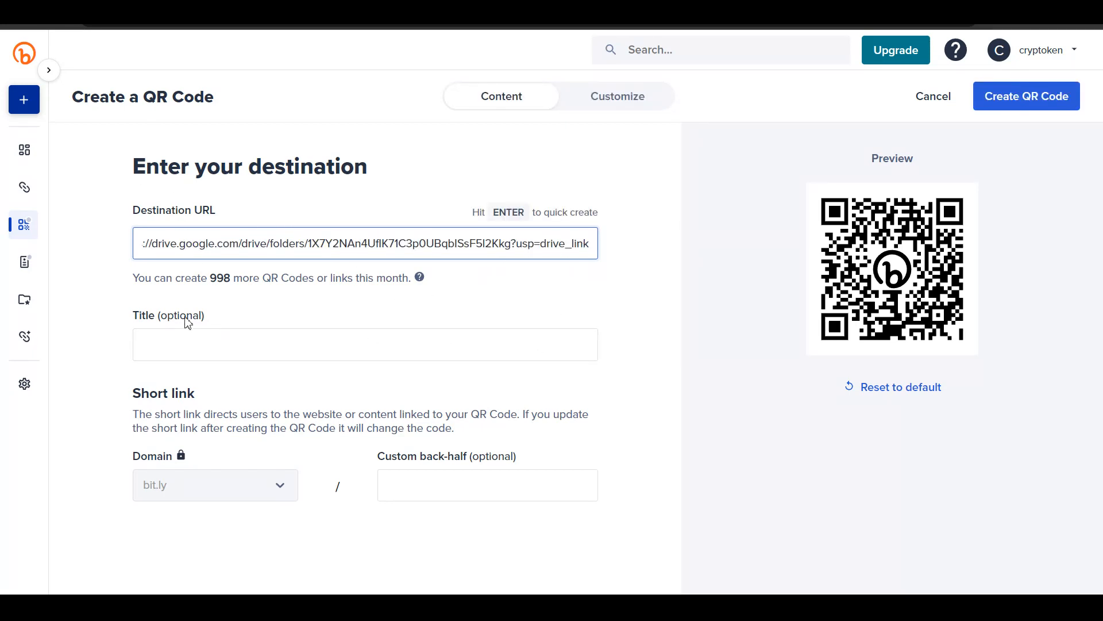
{"action": "left_click", "coordinate": [364, 344]}
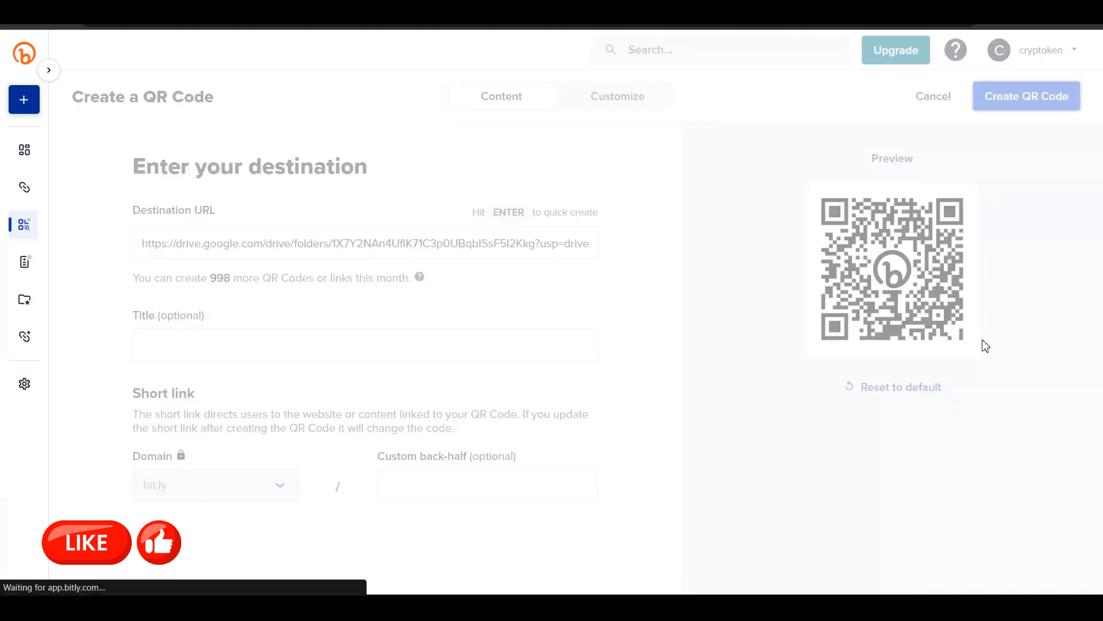
- Download the new QR code bit.ly/3rRrWwF as a PNG image
{"action": "left_click", "coordinate": [1027, 96]}
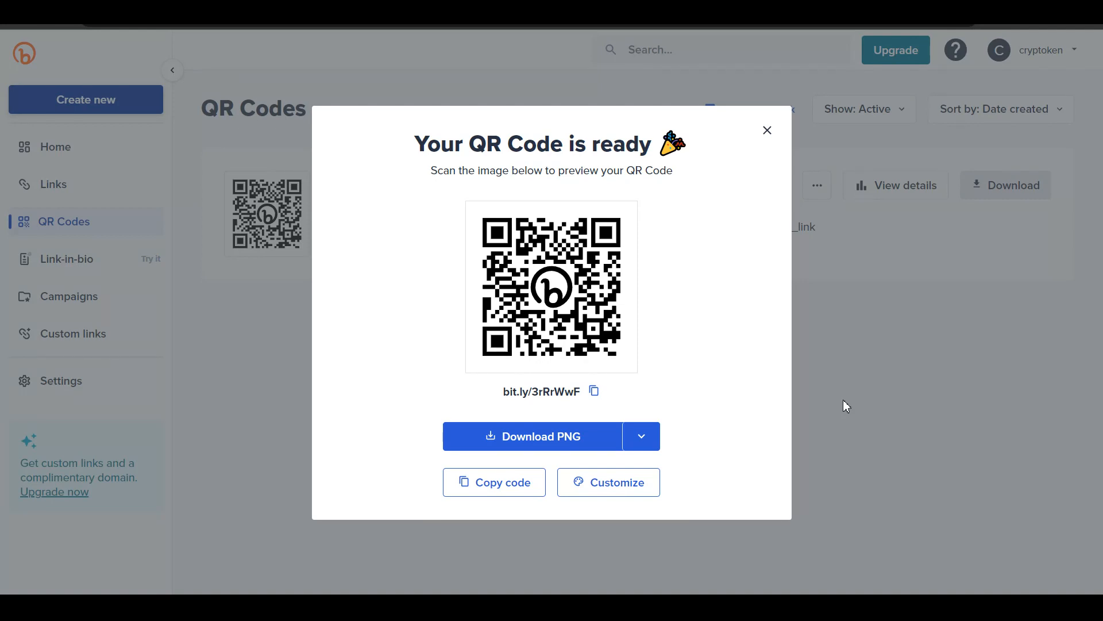
{"action": "mouse_move", "coordinate": [662, 432]}
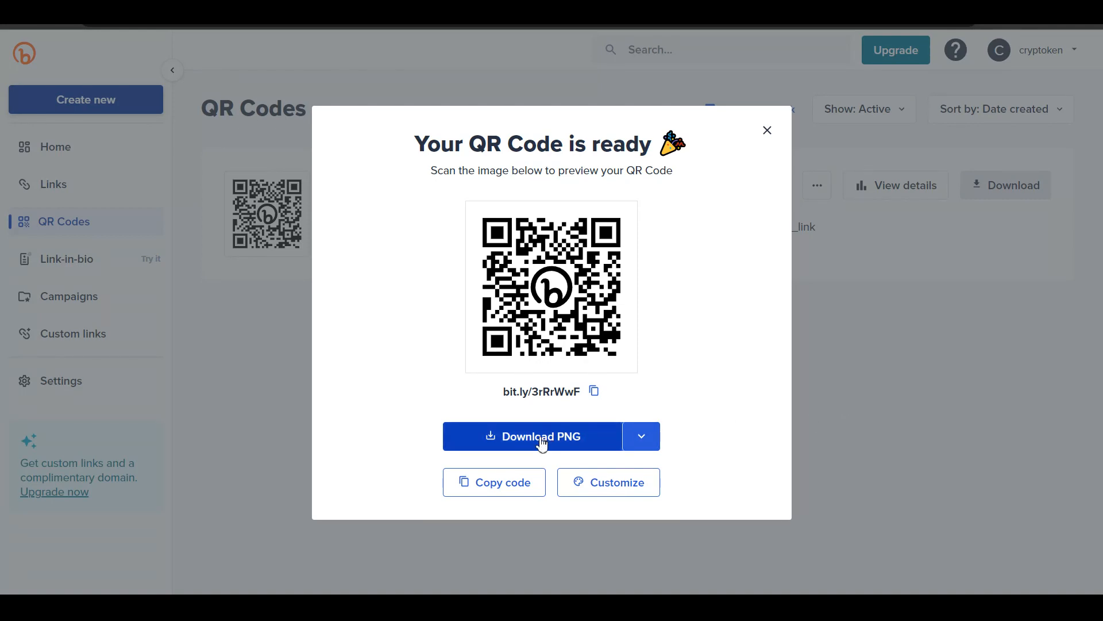
{"action": "left_click", "coordinate": [766, 130]}
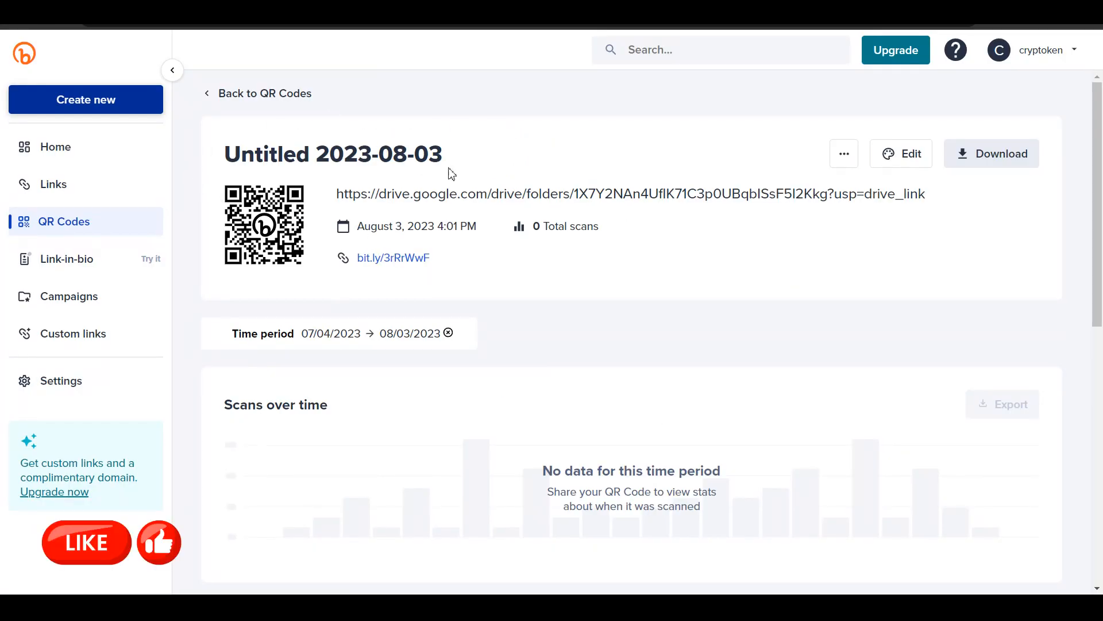
{"action": "mouse_move", "coordinate": [575, 295]}
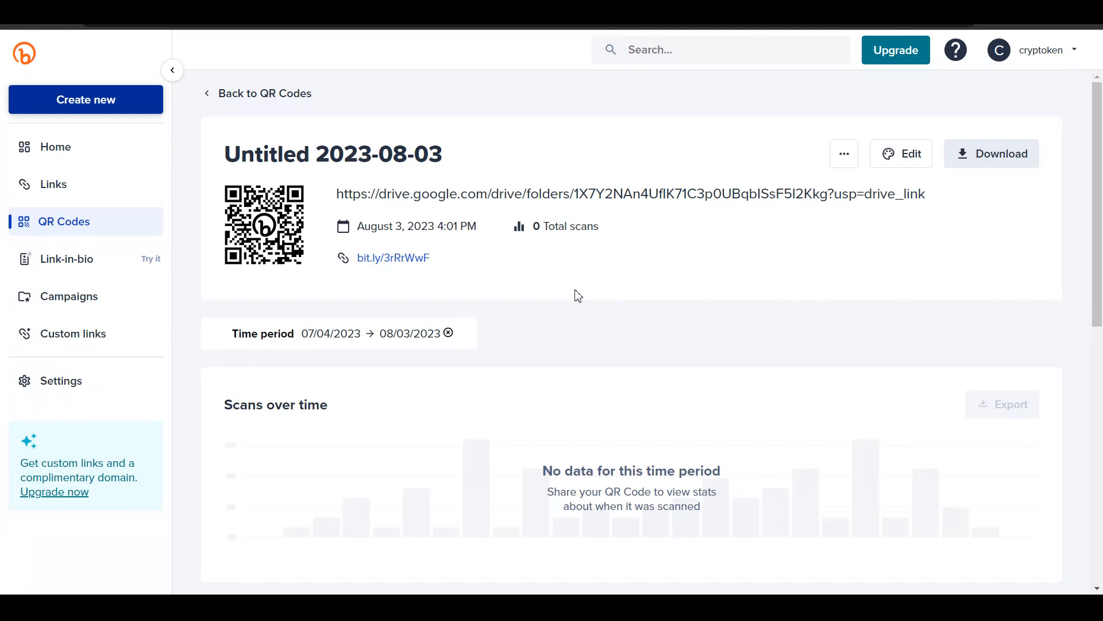
{"action": "mouse_move", "coordinate": [992, 153]}
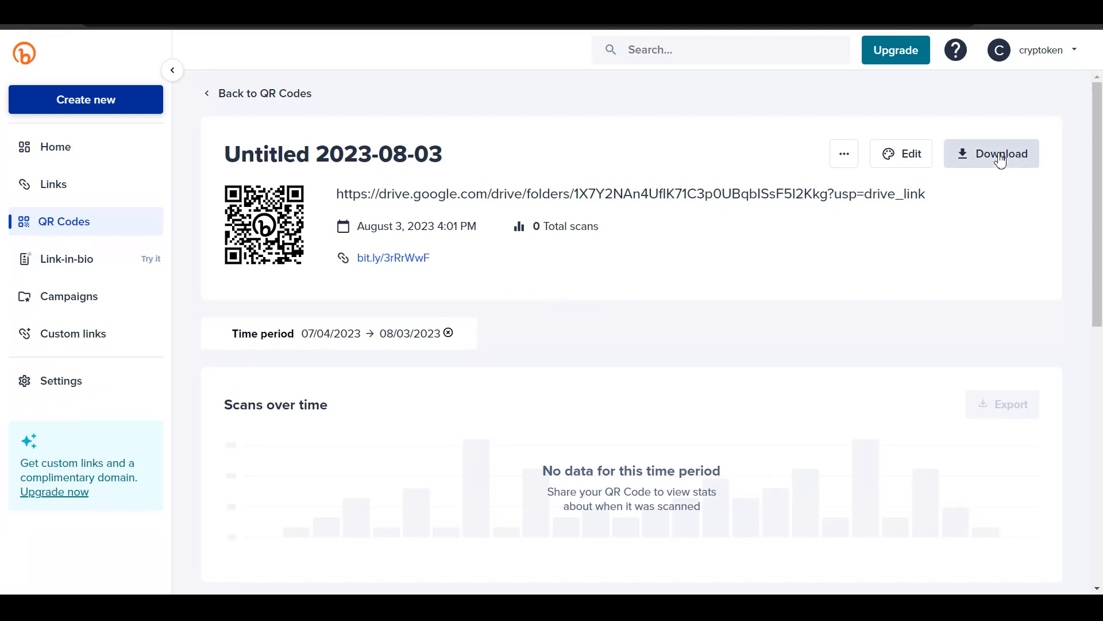